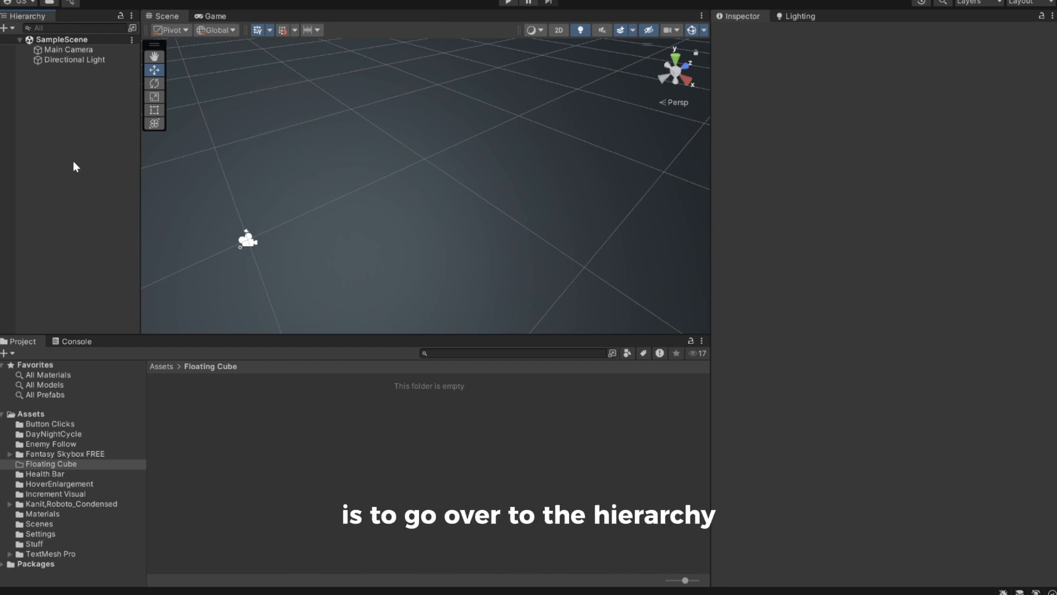
# Add a 3D Cube to SampleScene from the Hierarchy's context menu.
pyautogui.rightClick(73, 166)
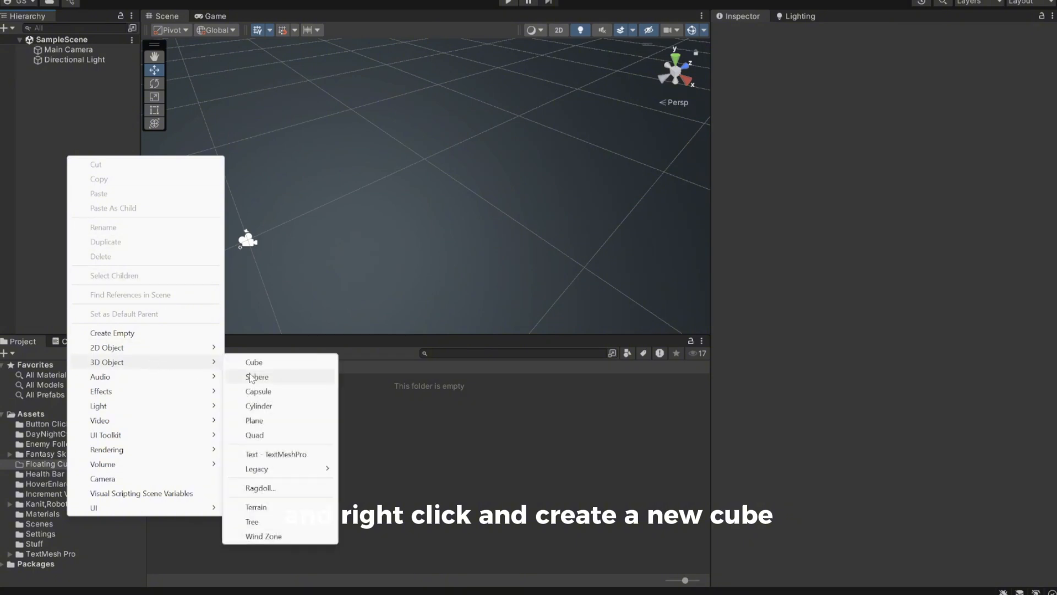
pyautogui.click(254, 362)
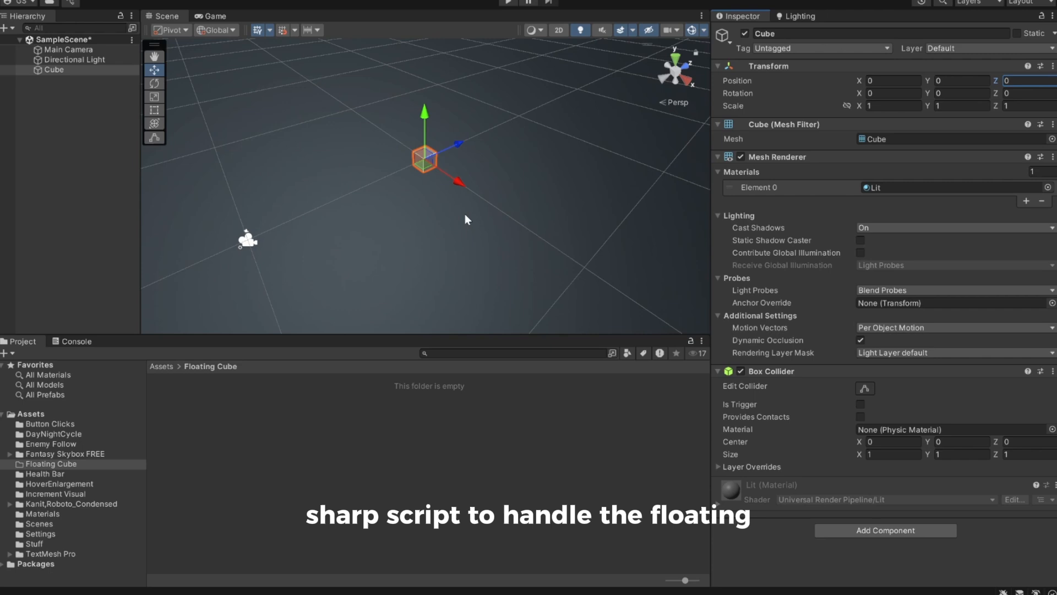
pyautogui.moveTo(236, 409)
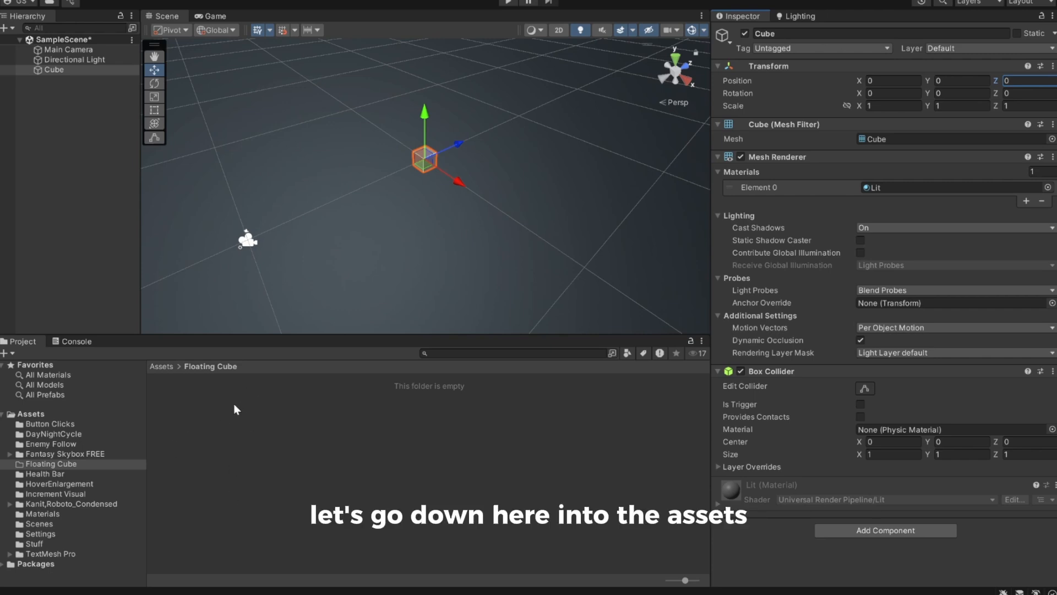
# Create the FloatingEffect C# script in the Floating Cube folder.
pyautogui.rightClick(238, 409)
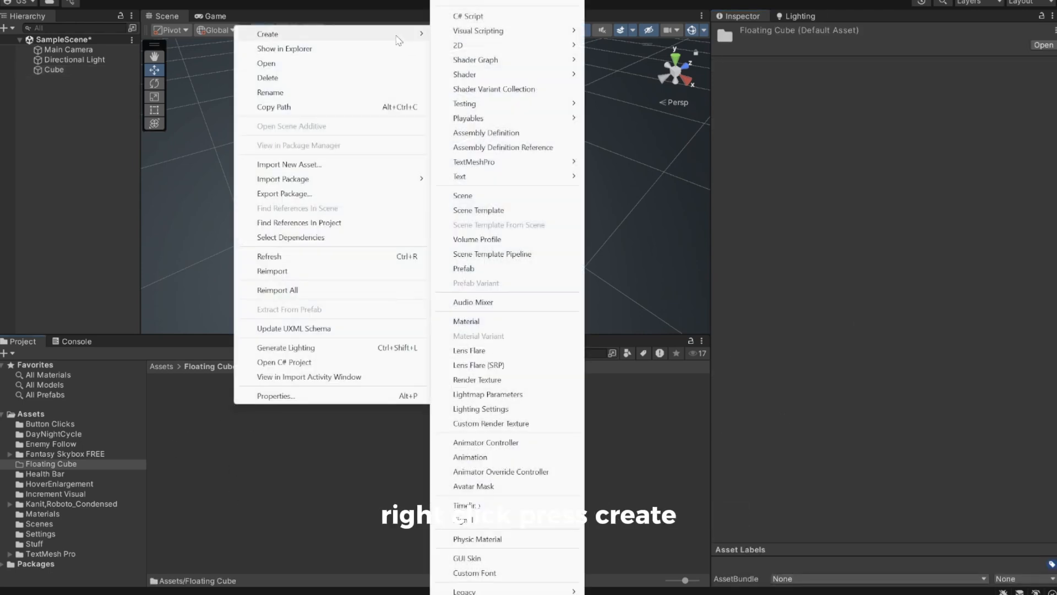
pyautogui.click(467, 16)
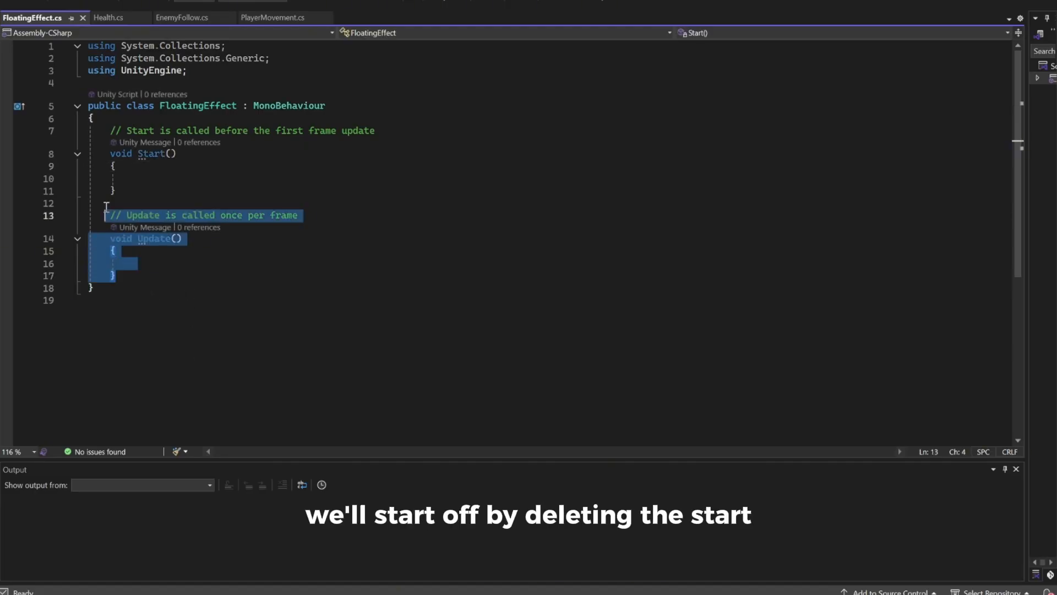
# Delete the default methods and declare public float fields speed and height.
pyautogui.press('Delete')
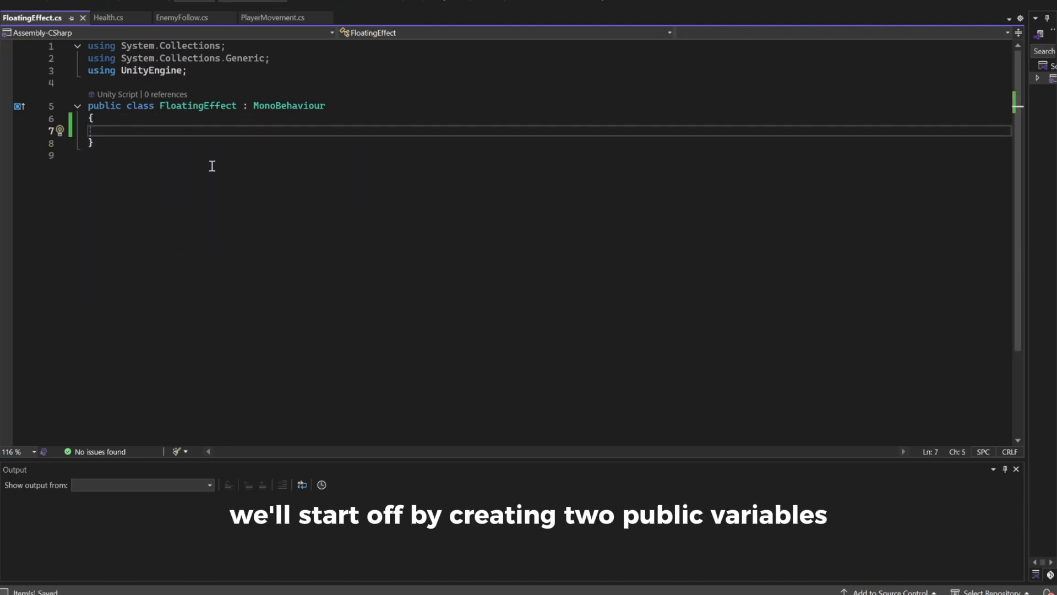
pyautogui.write('public')
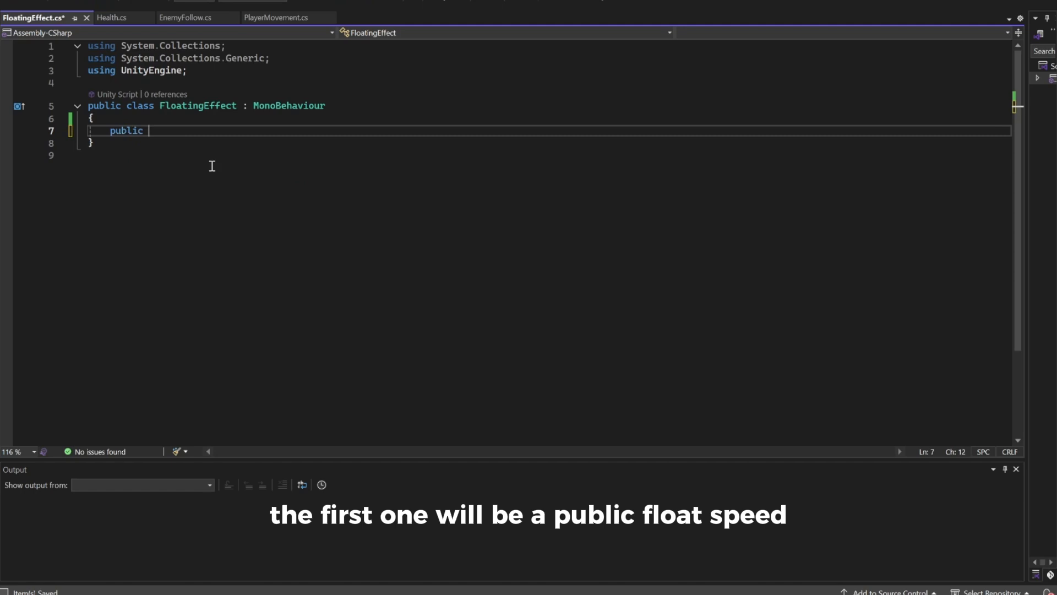
pyautogui.write('float speed = 1f;')
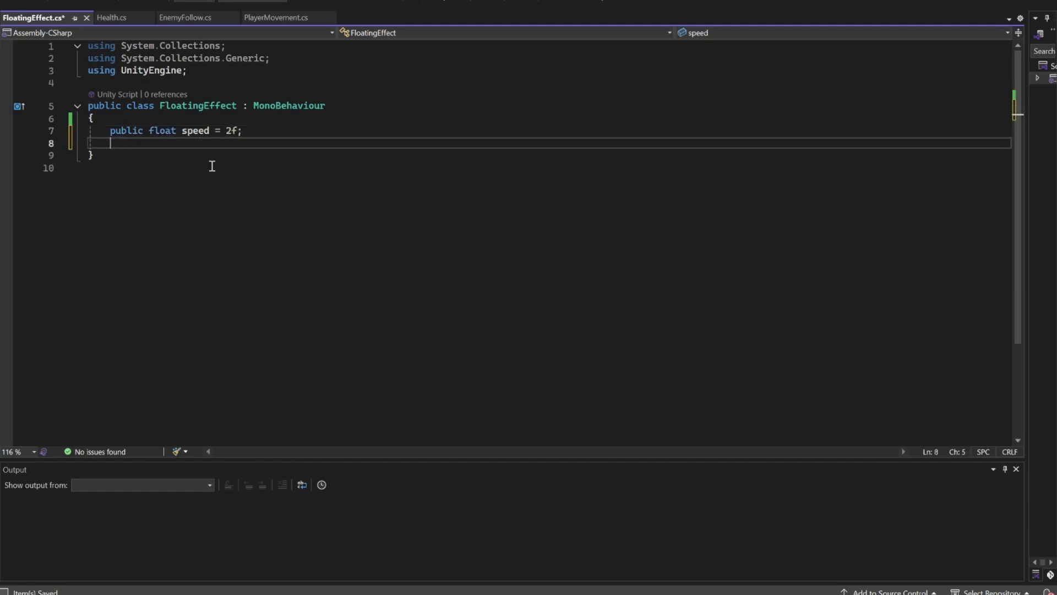
pyautogui.write('public float')
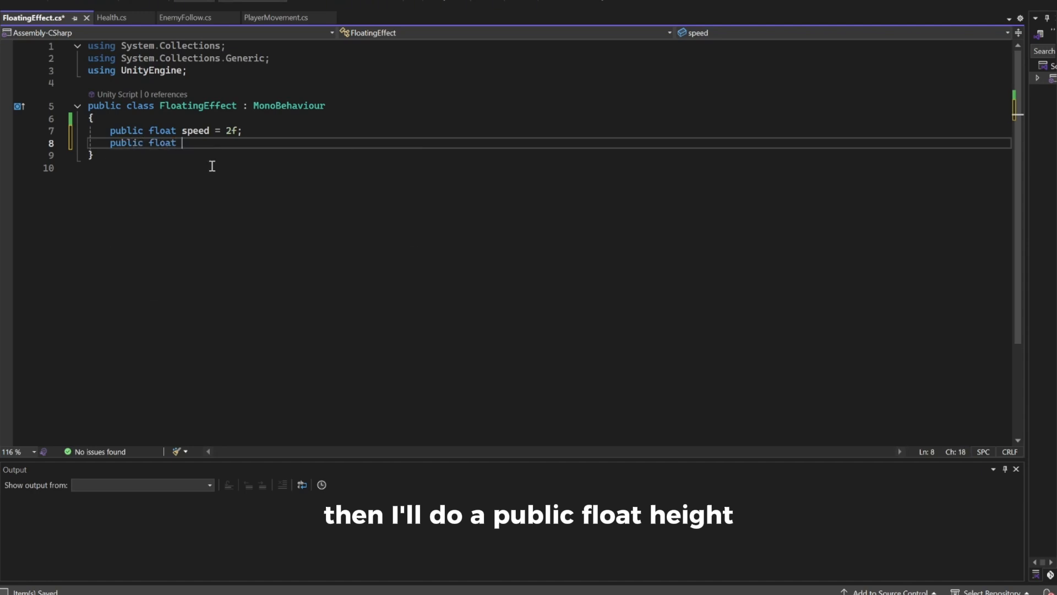
pyautogui.write('height = 1.0f;')
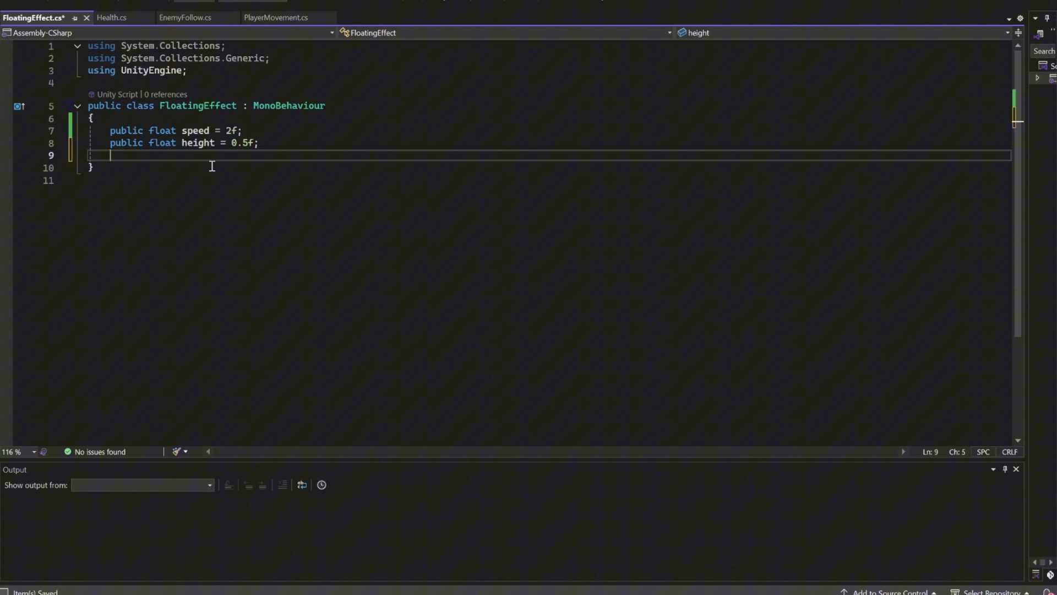
# Declare private Vector3 startPosition and begin a private Start method.
pyautogui.write('private vec')
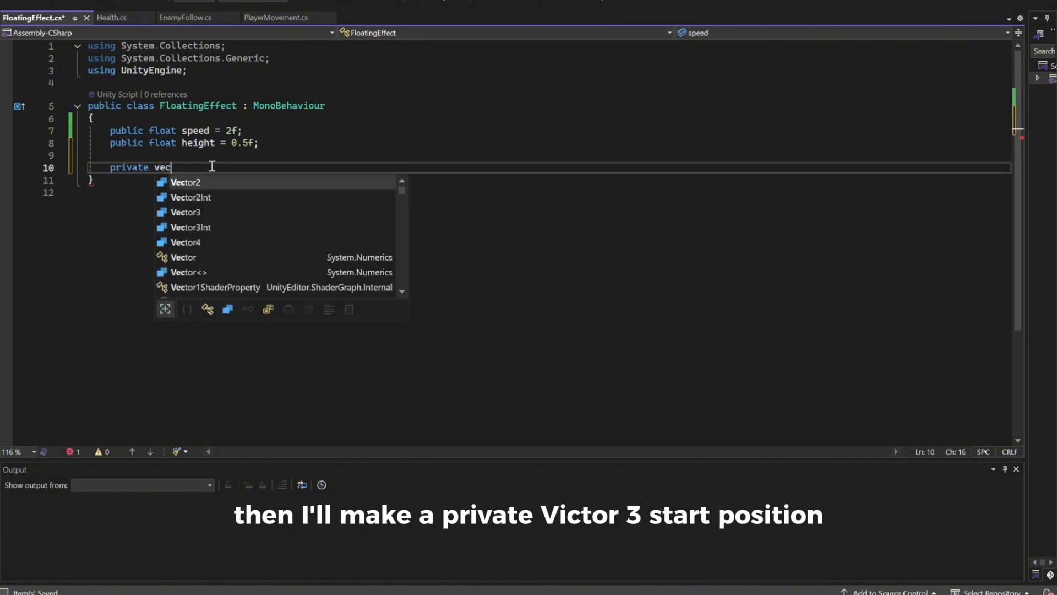
pyautogui.write('Vector3 start')
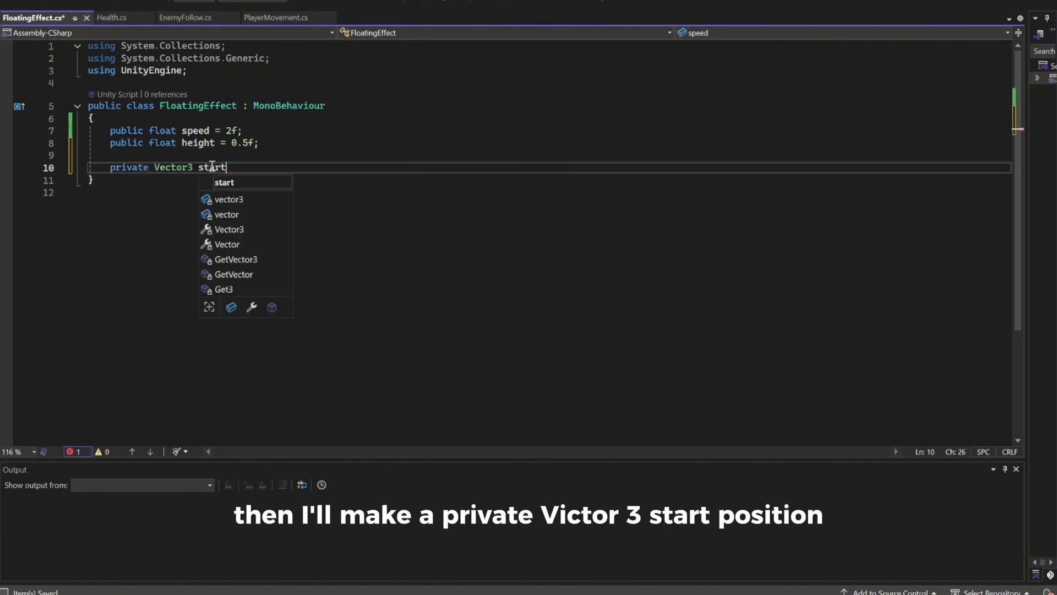
pyautogui.write('Position;')
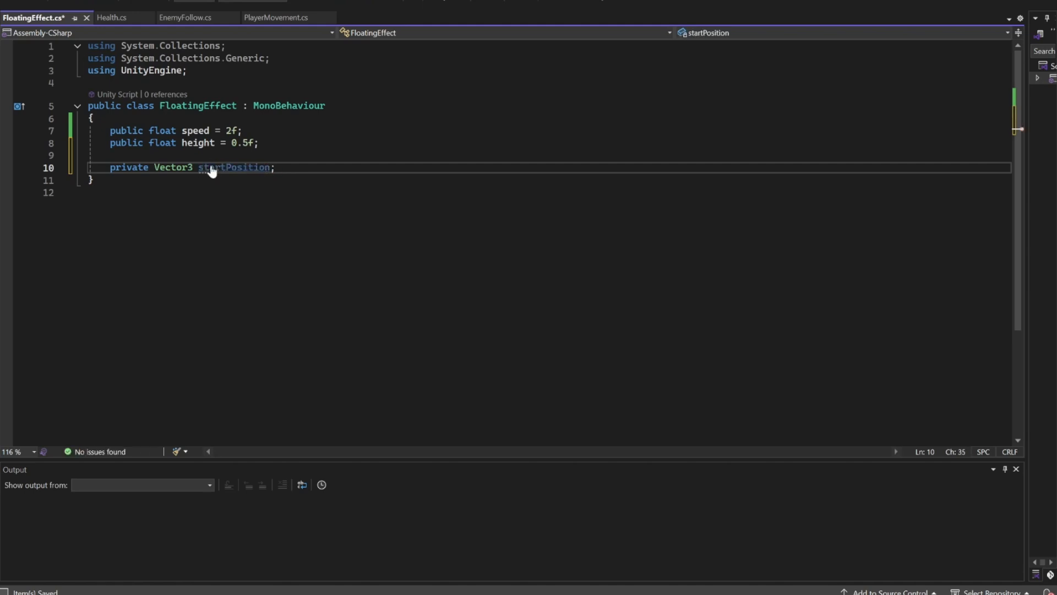
pyautogui.write('private void Start()')
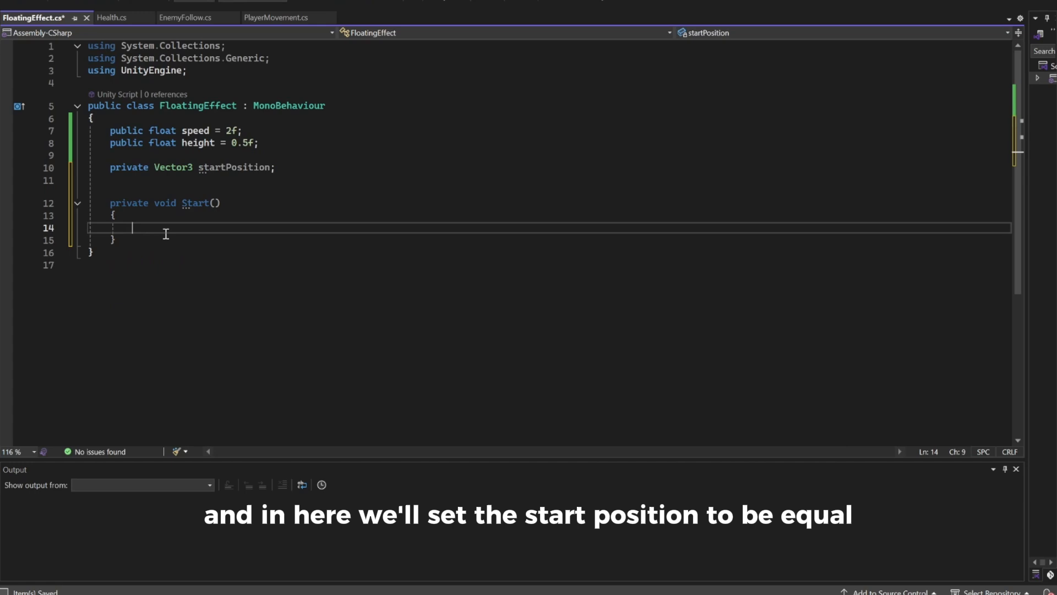
# Store startPosition in Start and compute newY with Mathf.Sin in Update.
pyautogui.write('startPosition = transform.position;')
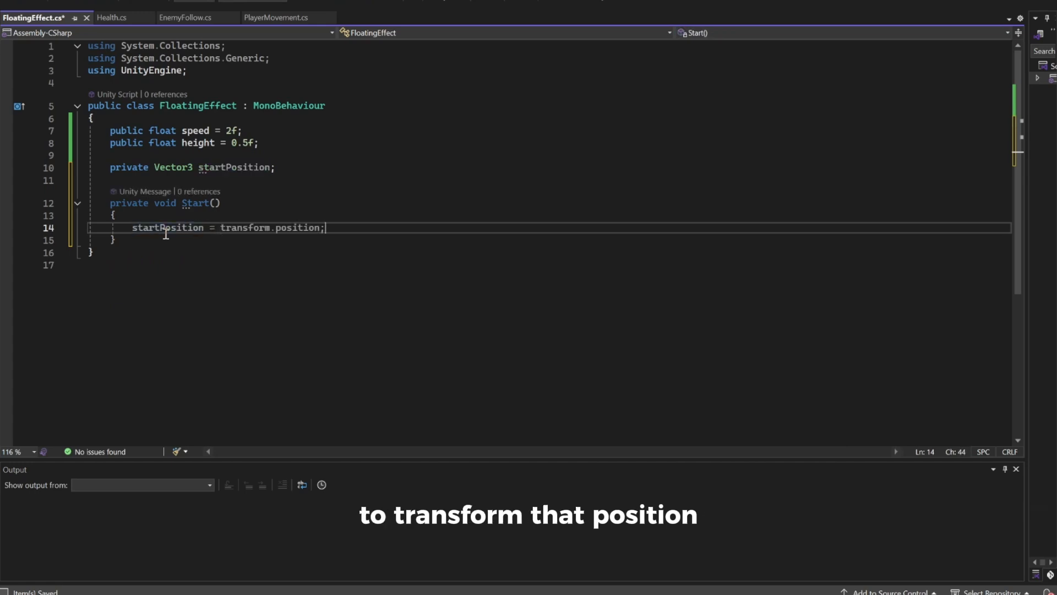
pyautogui.write('upda')
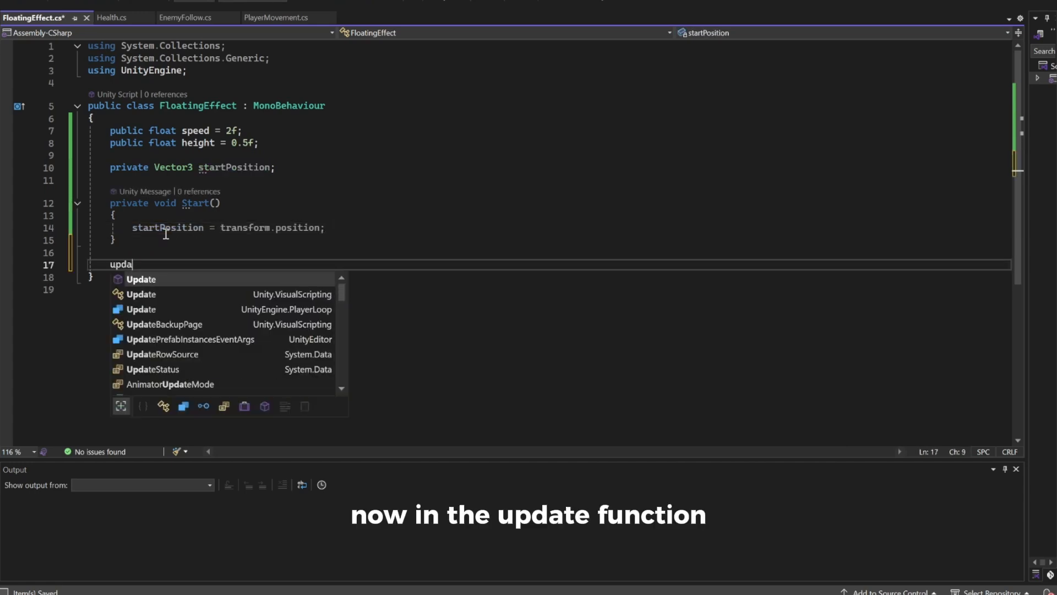
pyautogui.press('Tab')
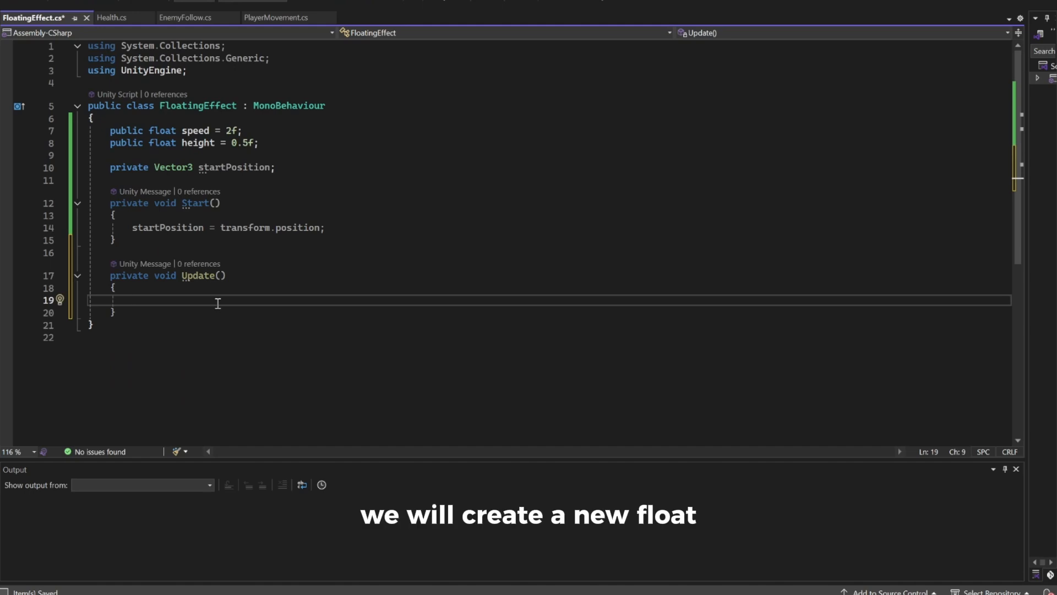
pyautogui.write('float newY')
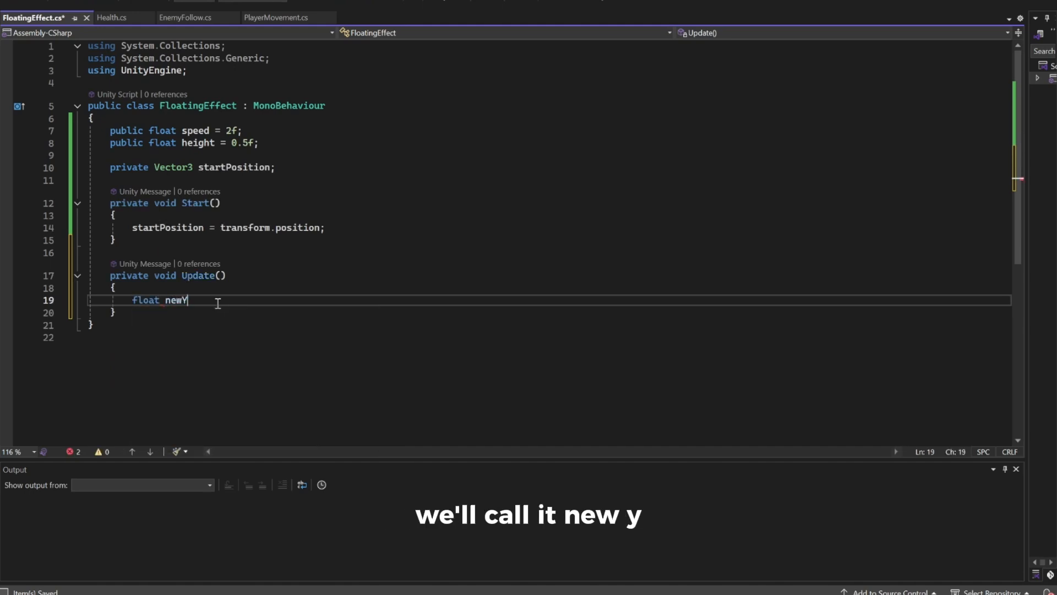
pyautogui.write('= startPosition.y;')
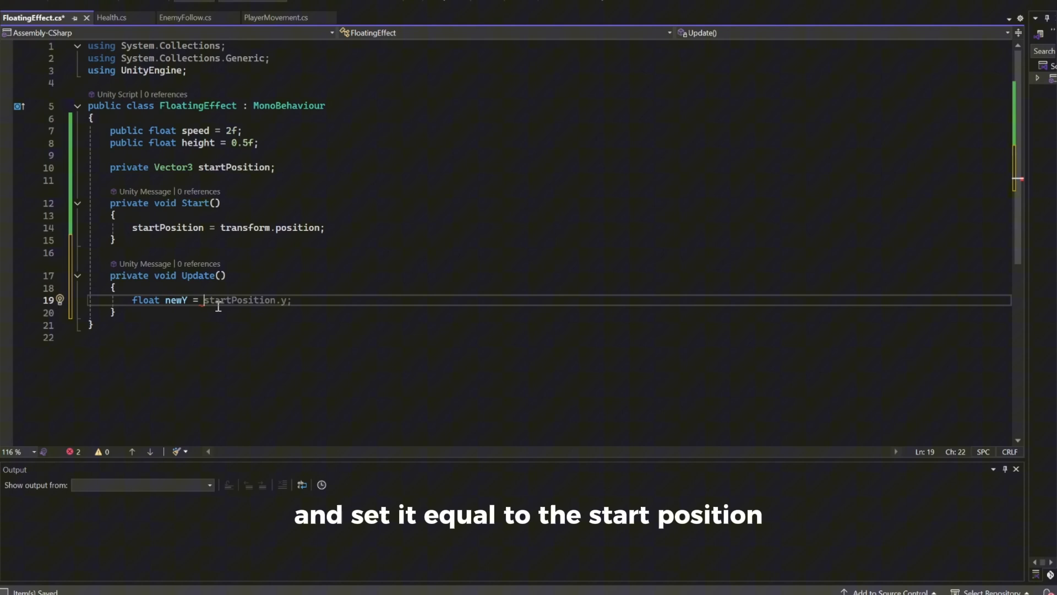
pyautogui.write('+')
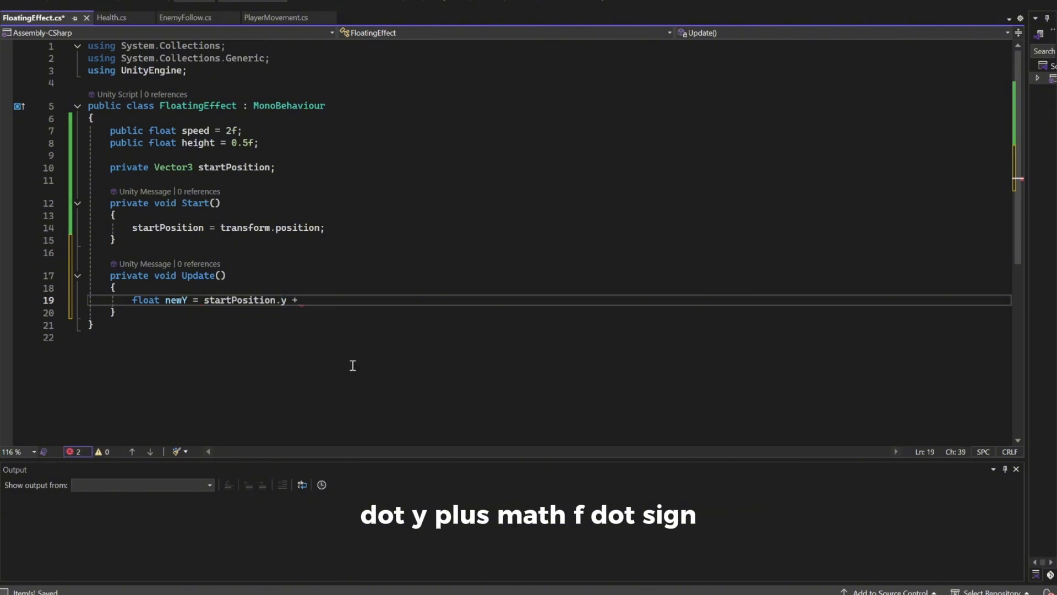
pyautogui.write('Mathf.si')
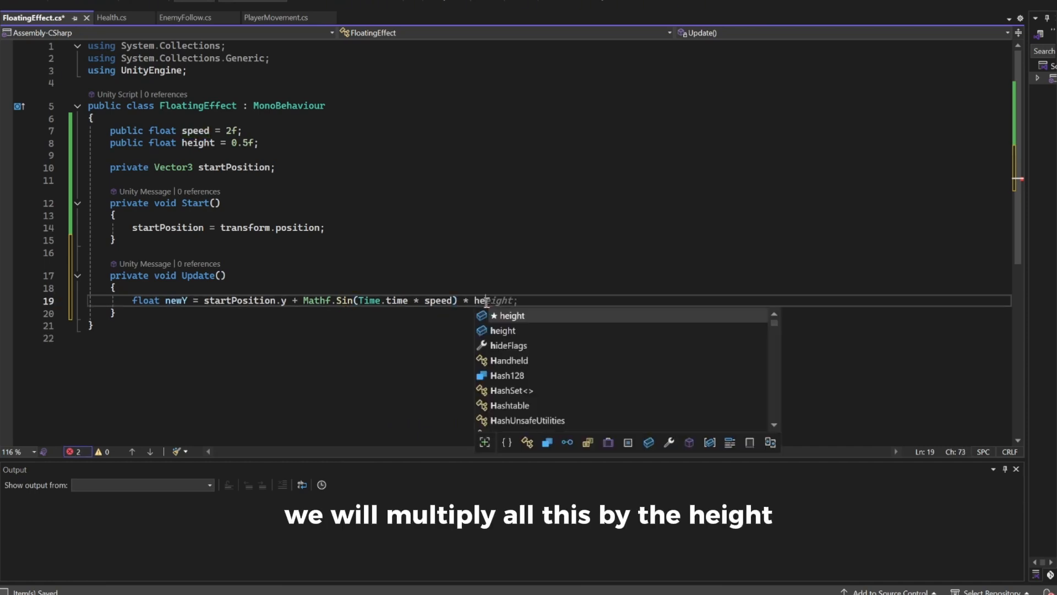
# Assign transform.position a new Vector3 using newY for the Y component.
pyautogui.press('Enter')
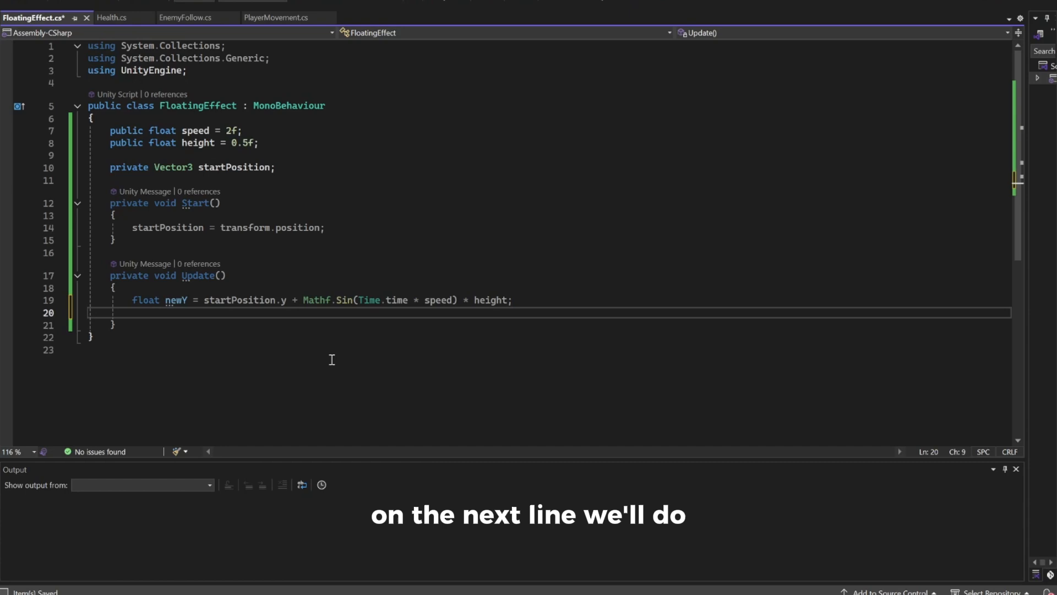
pyautogui.write('transform.position = startPosition;')
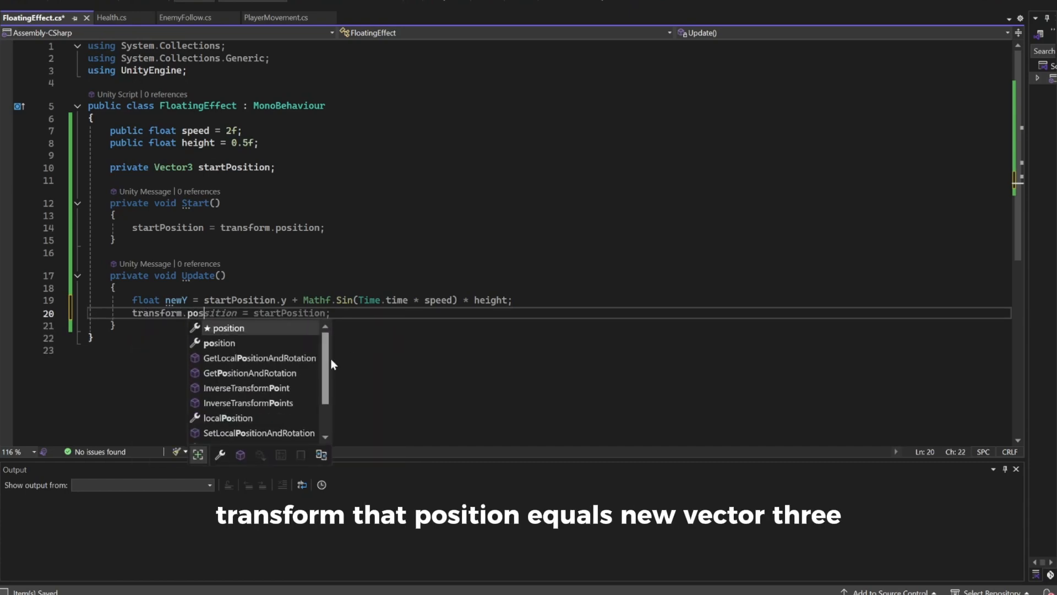
pyautogui.write('new ve')
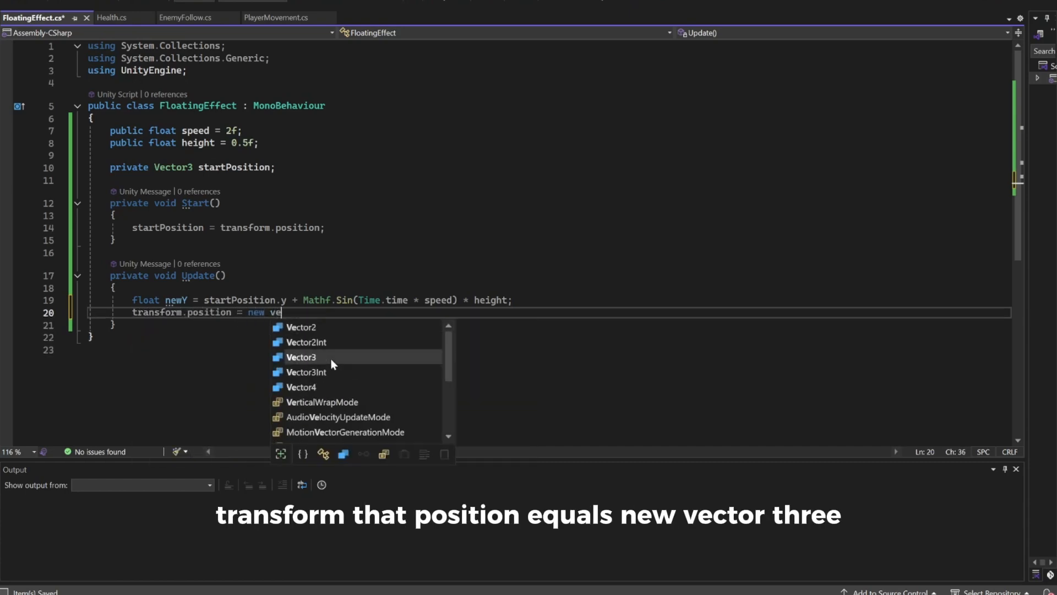
pyautogui.write('Vector3(')
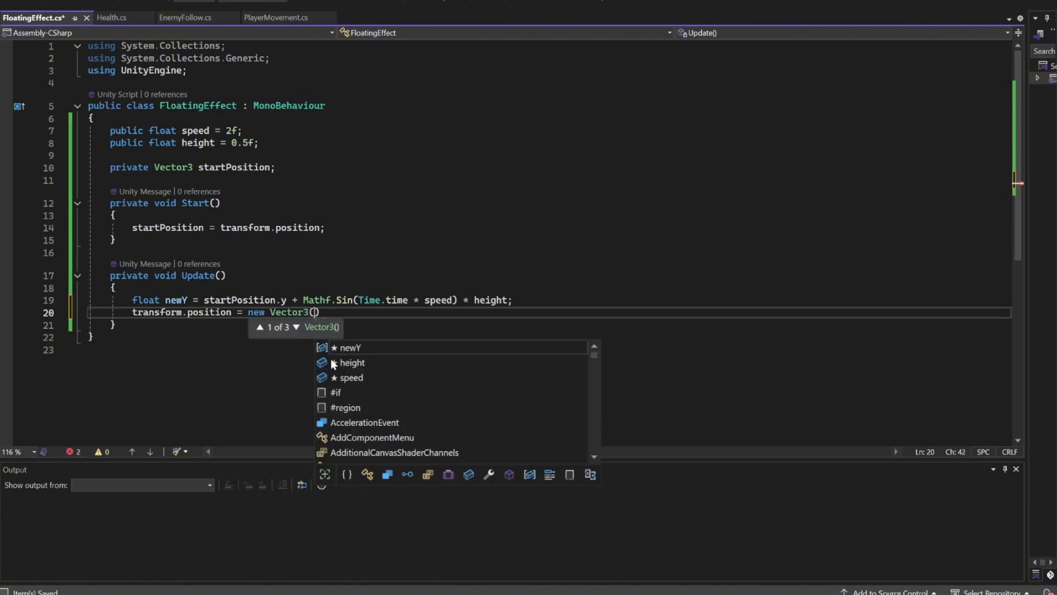
pyautogui.write('transform.position.x,')
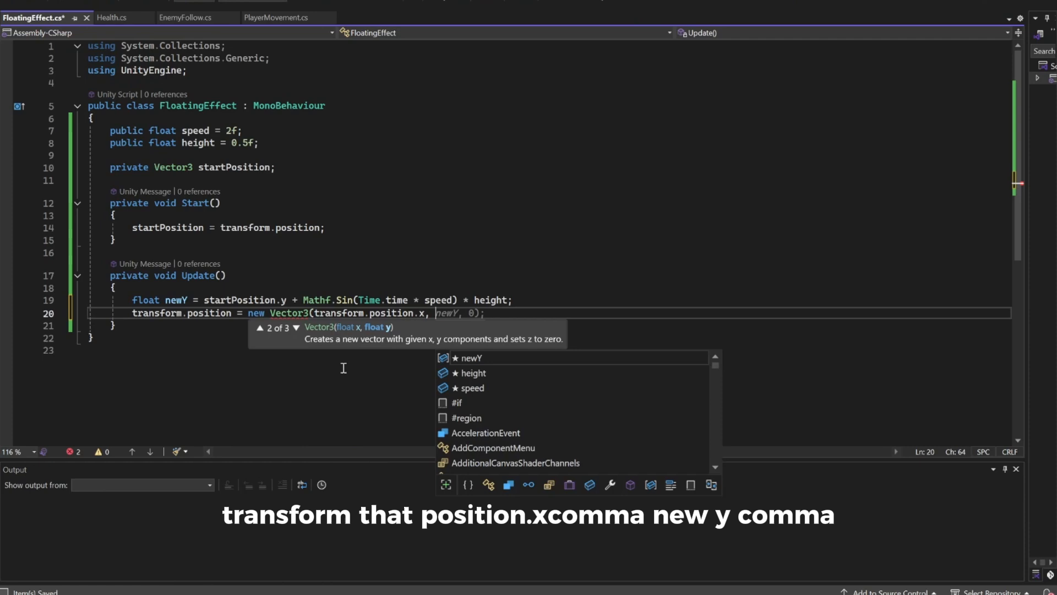
pyautogui.write('tra')
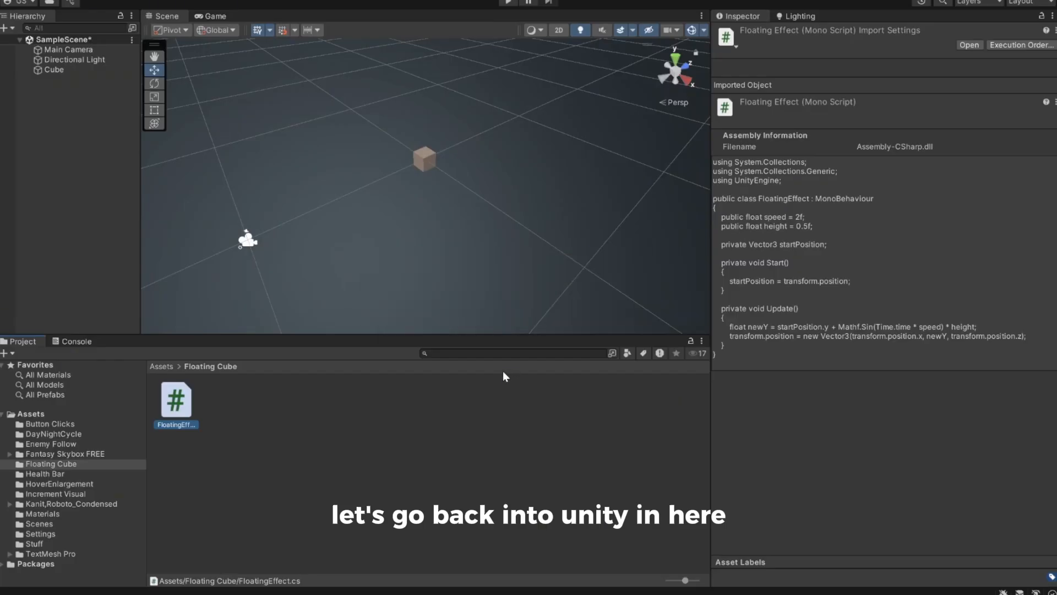
# Attach FloatingEffect to the Cube and enter Play mode to test.
pyautogui.click(54, 70)
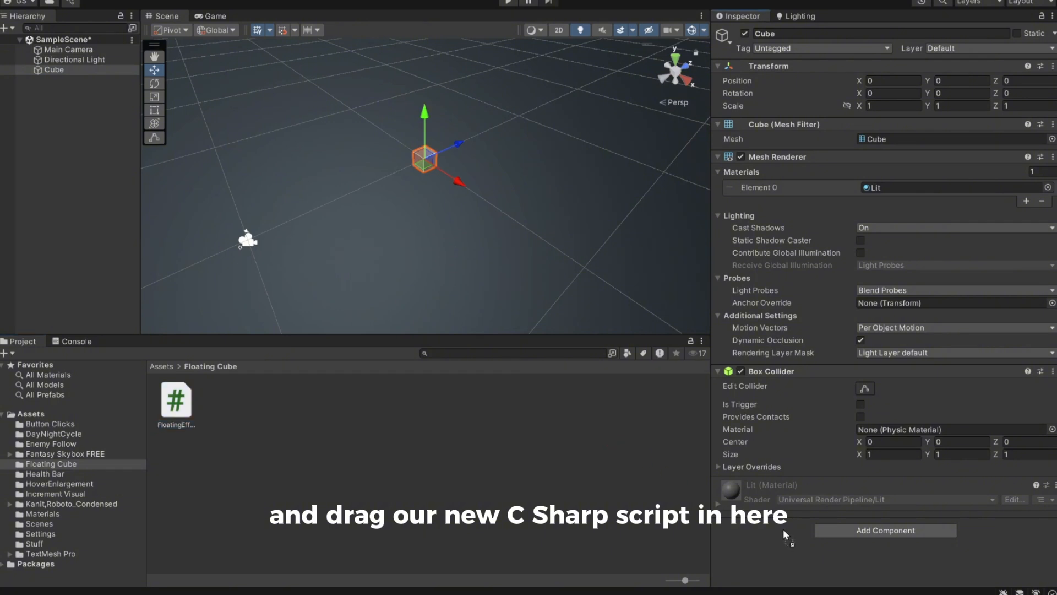
pyautogui.moveTo(175, 394); pyautogui.dragTo(877, 530)
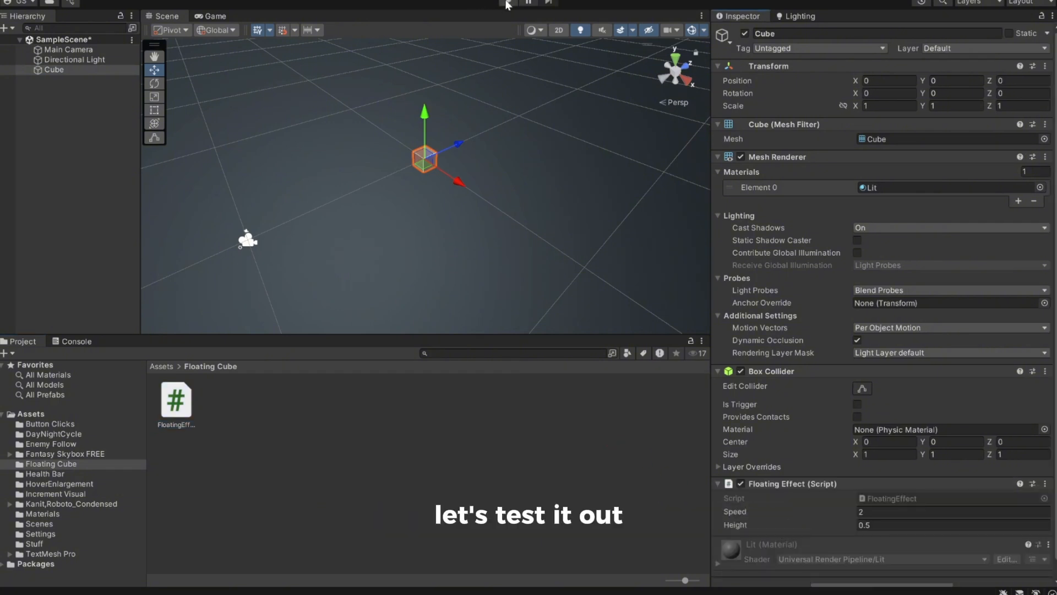
pyautogui.click(508, 3)
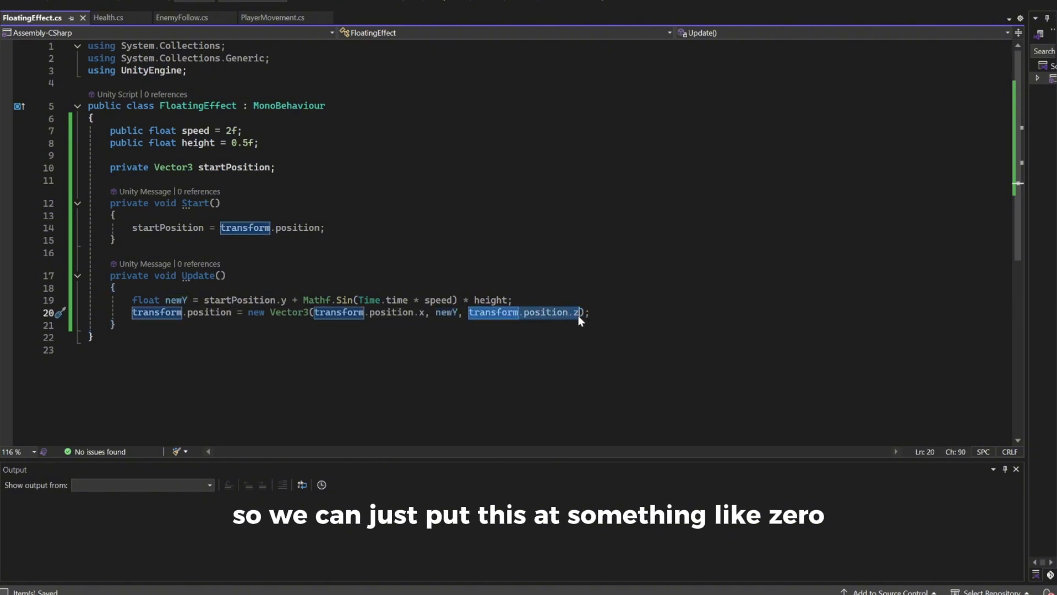
# Replace transform.position.z with 0 in the Vector3 constructor.
pyautogui.write('0')
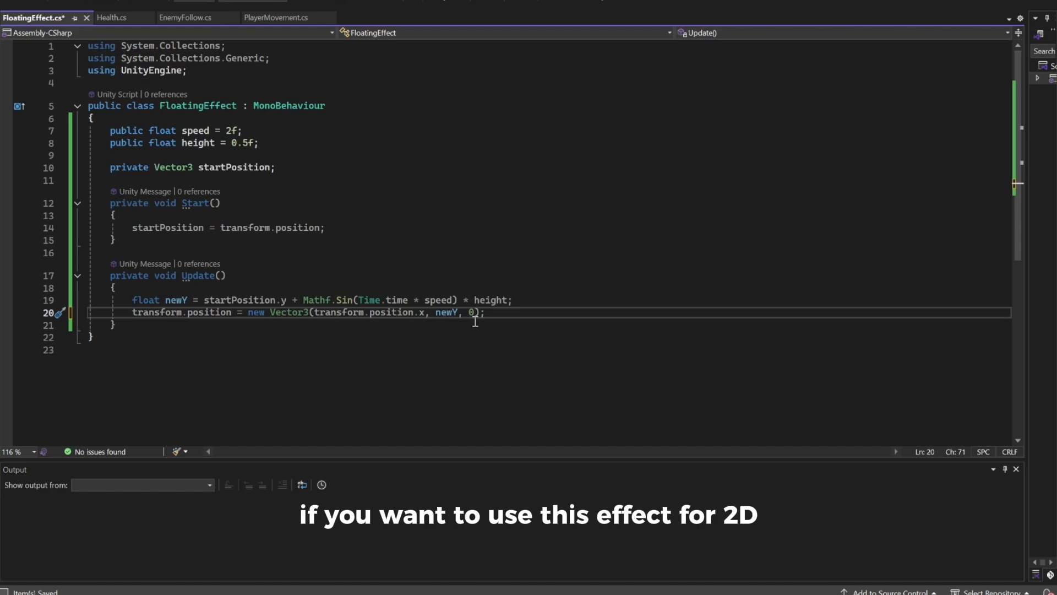
pyautogui.moveTo(476, 314)
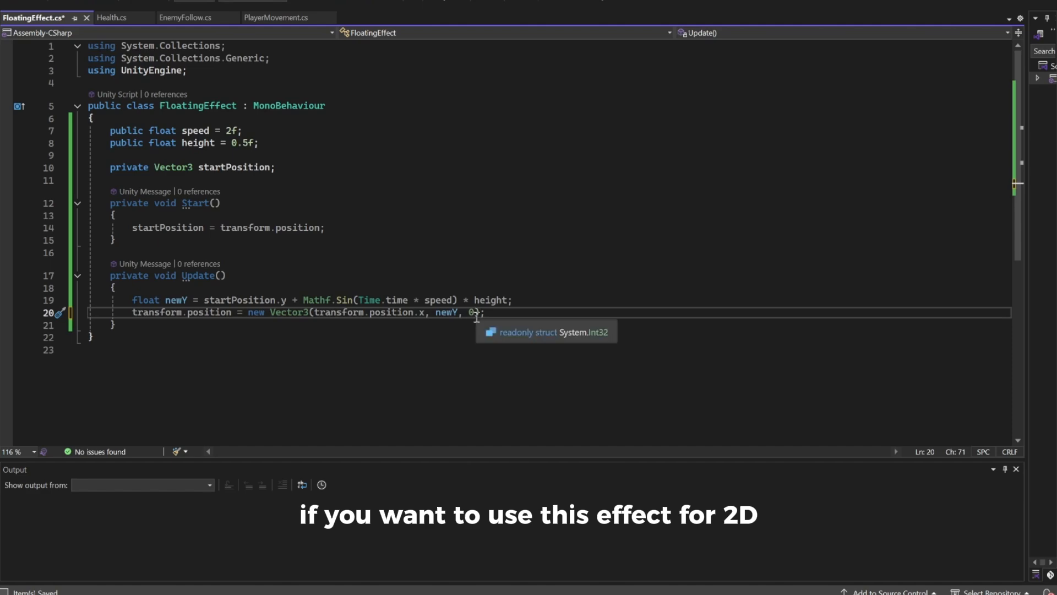